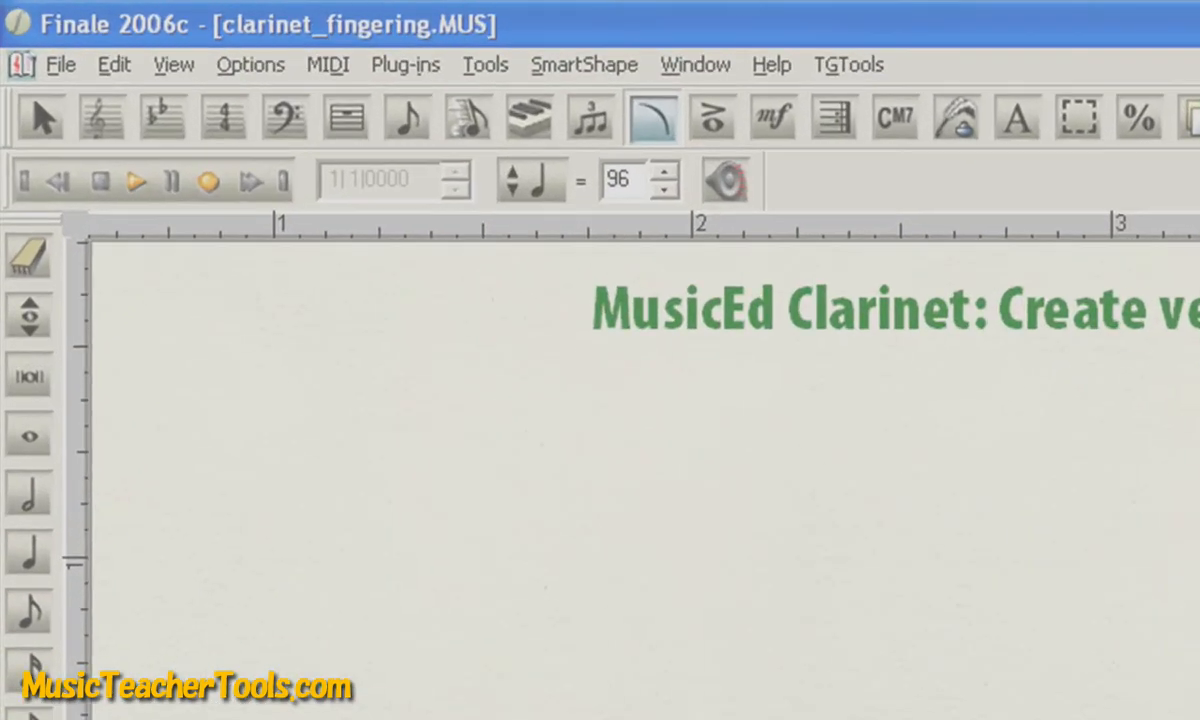
- Check which tool palettes are displayed via the Window menu
left_click(694, 64)
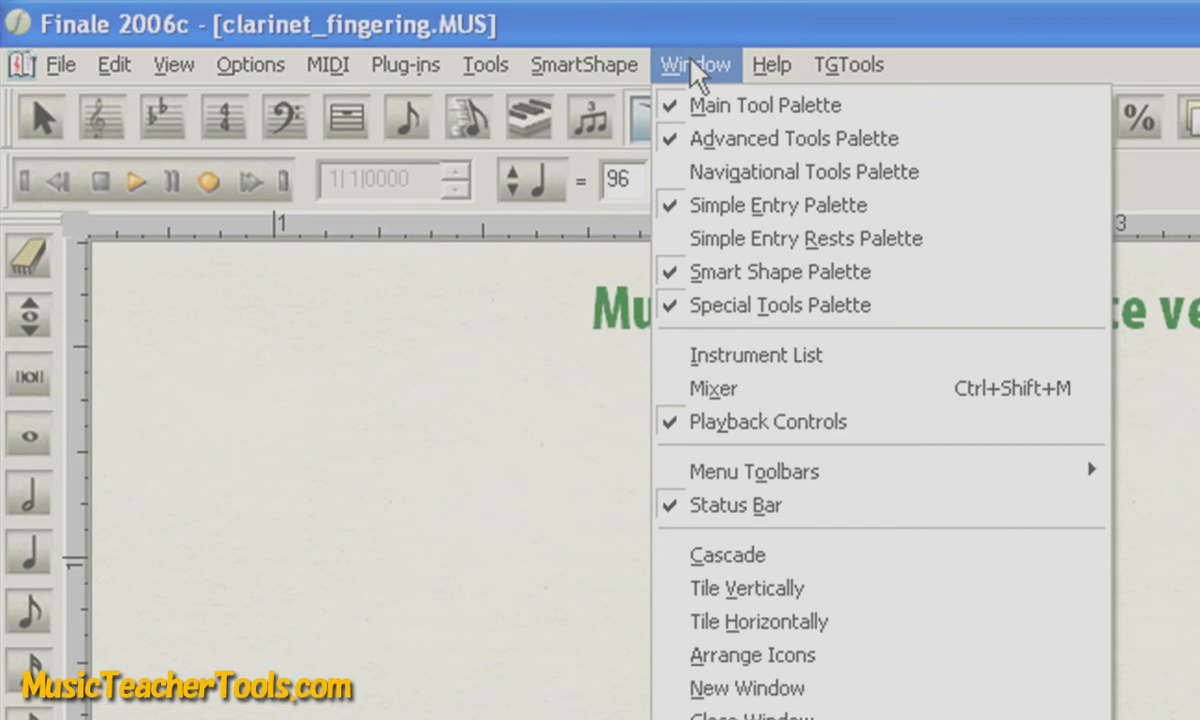
mouse_move(780, 272)
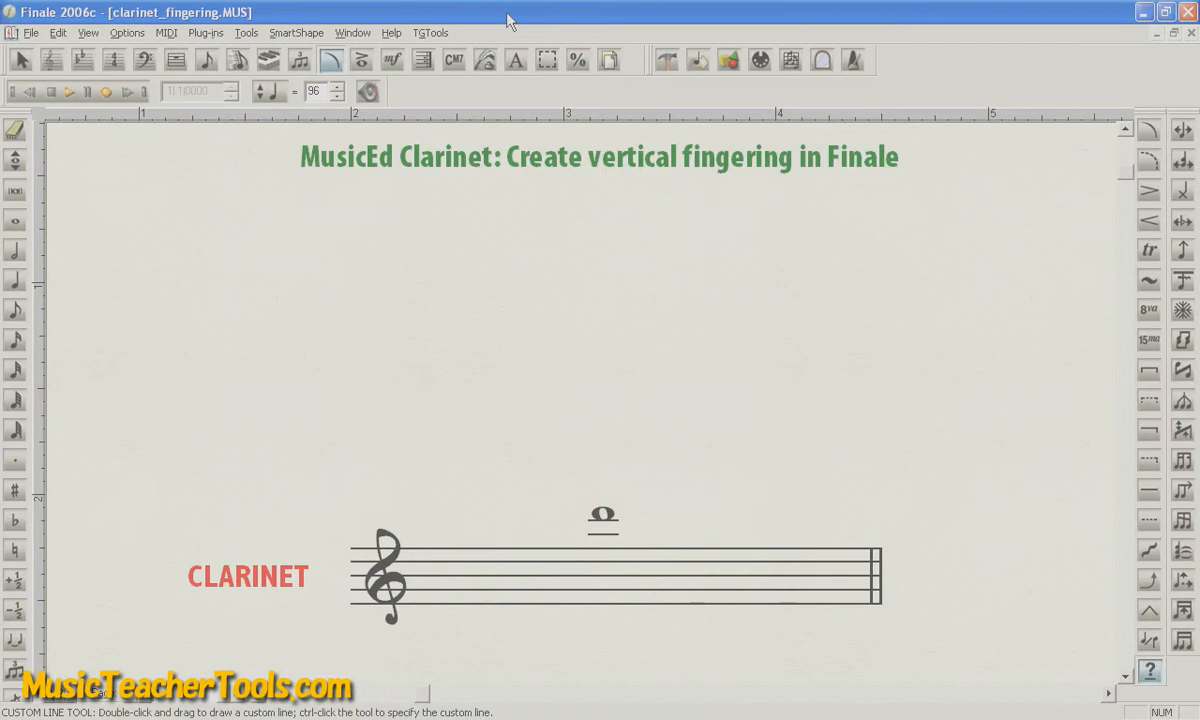
mouse_move(820, 114)
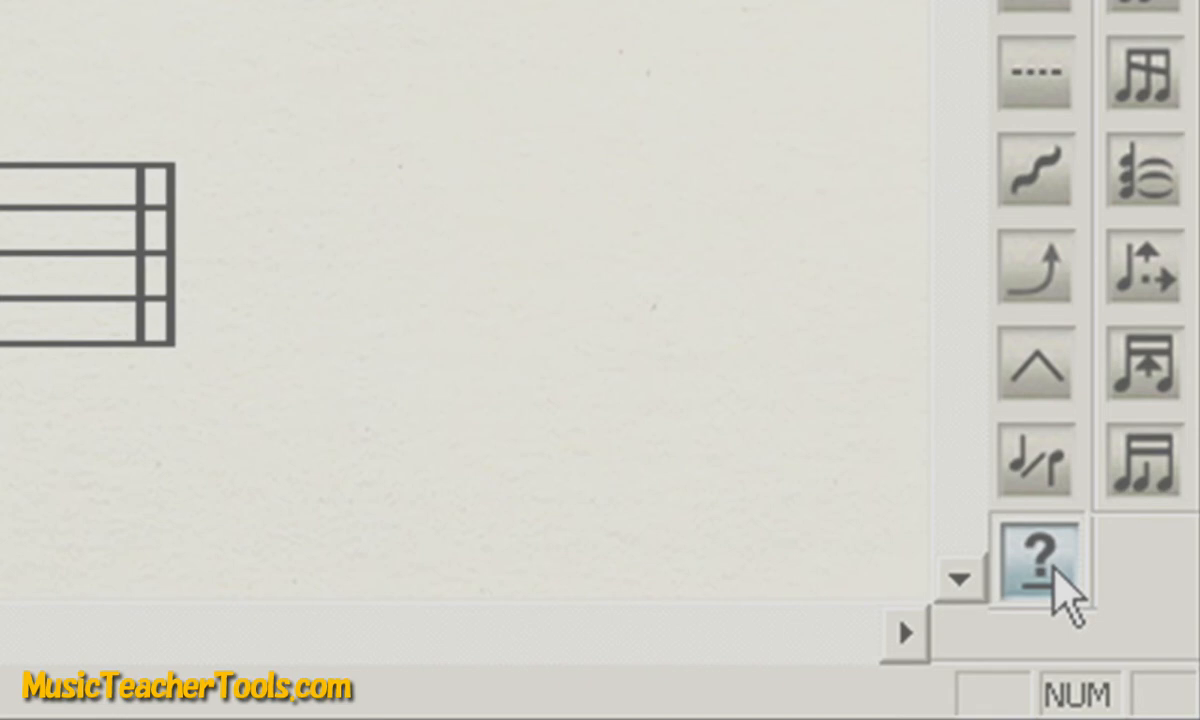
- Start a brand-new custom smart line from the Smart Line Selection list
left_click(1038, 550)
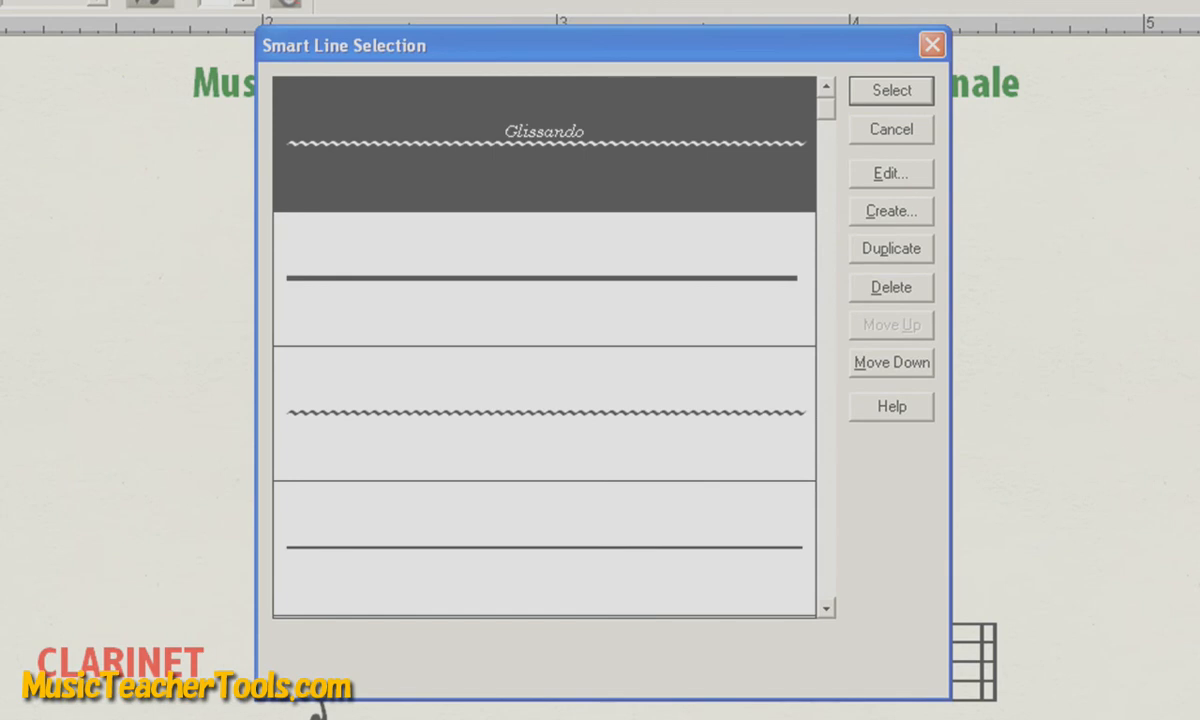
mouse_move(900, 212)
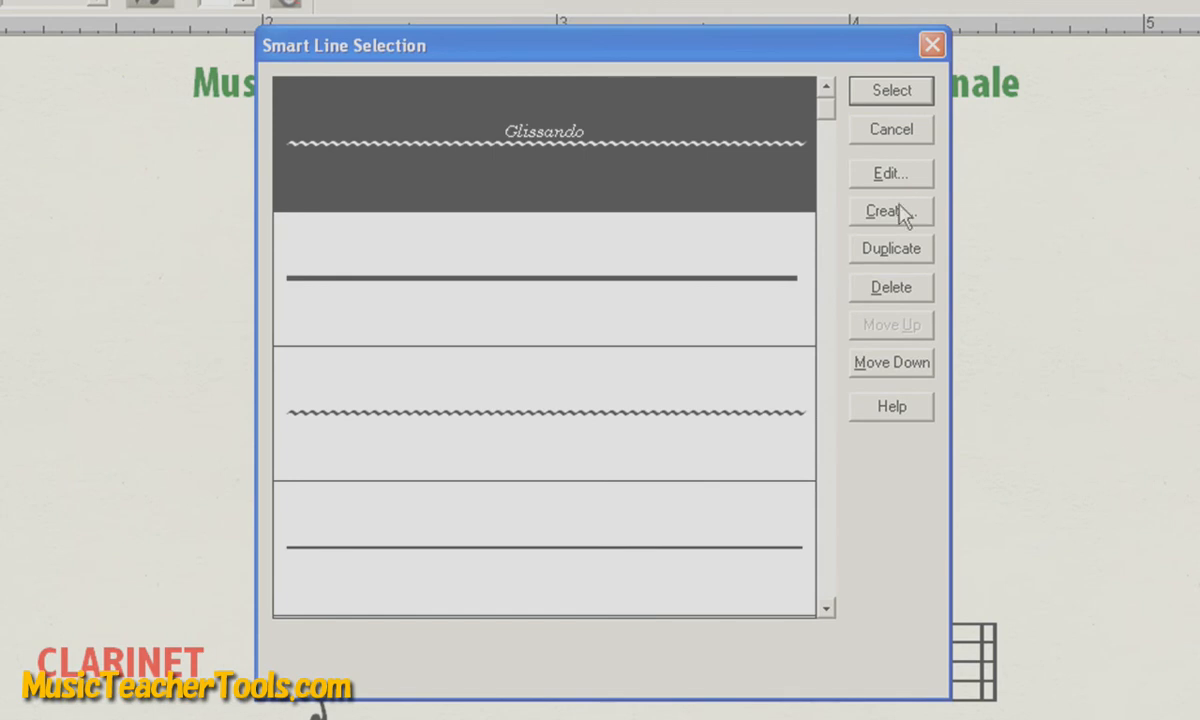
left_click(890, 212)
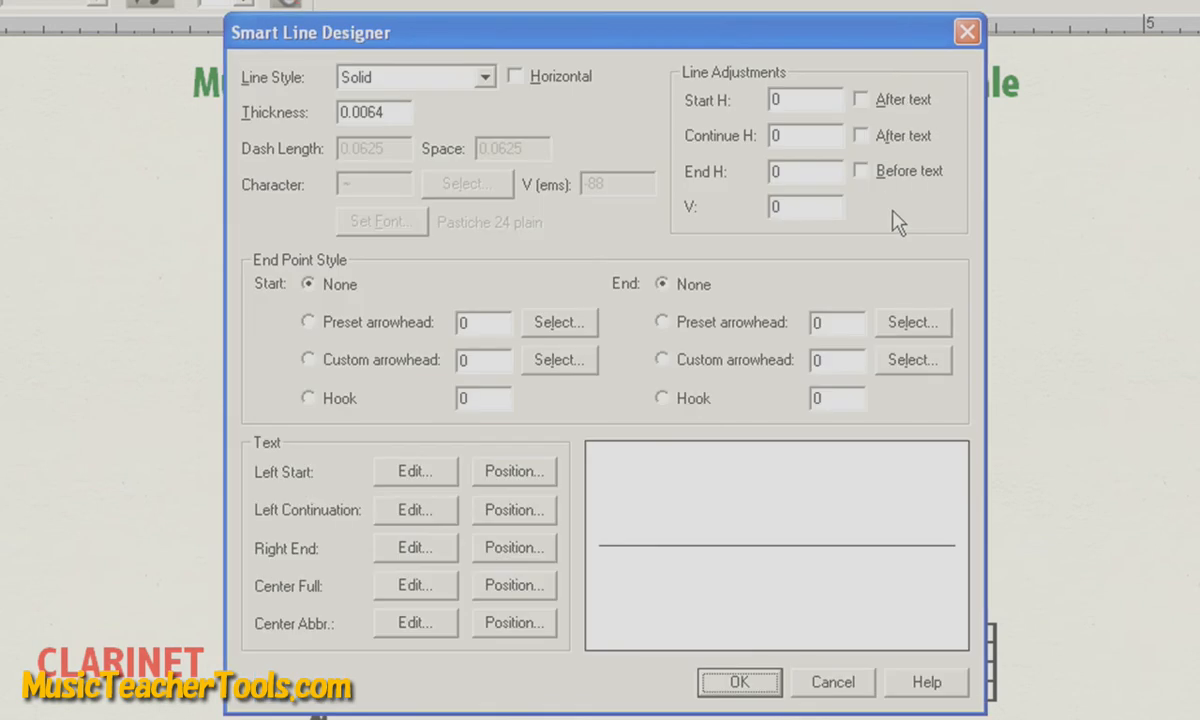
mouse_move(910, 236)
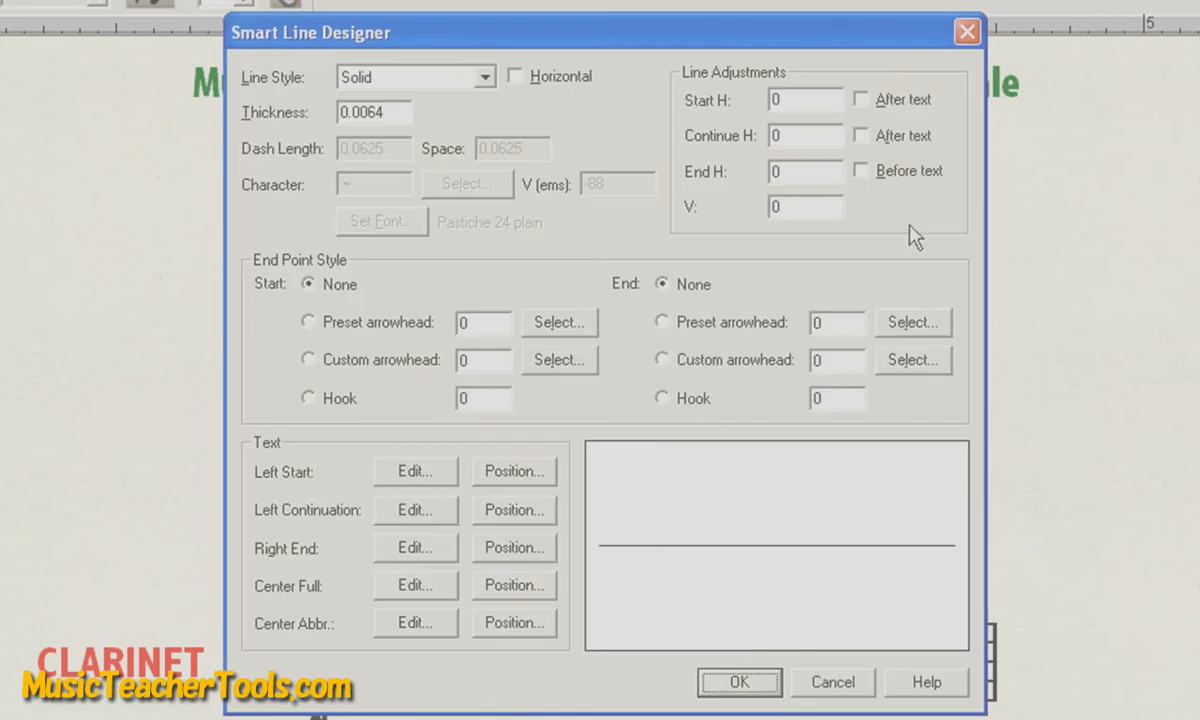
mouse_move(910, 236)
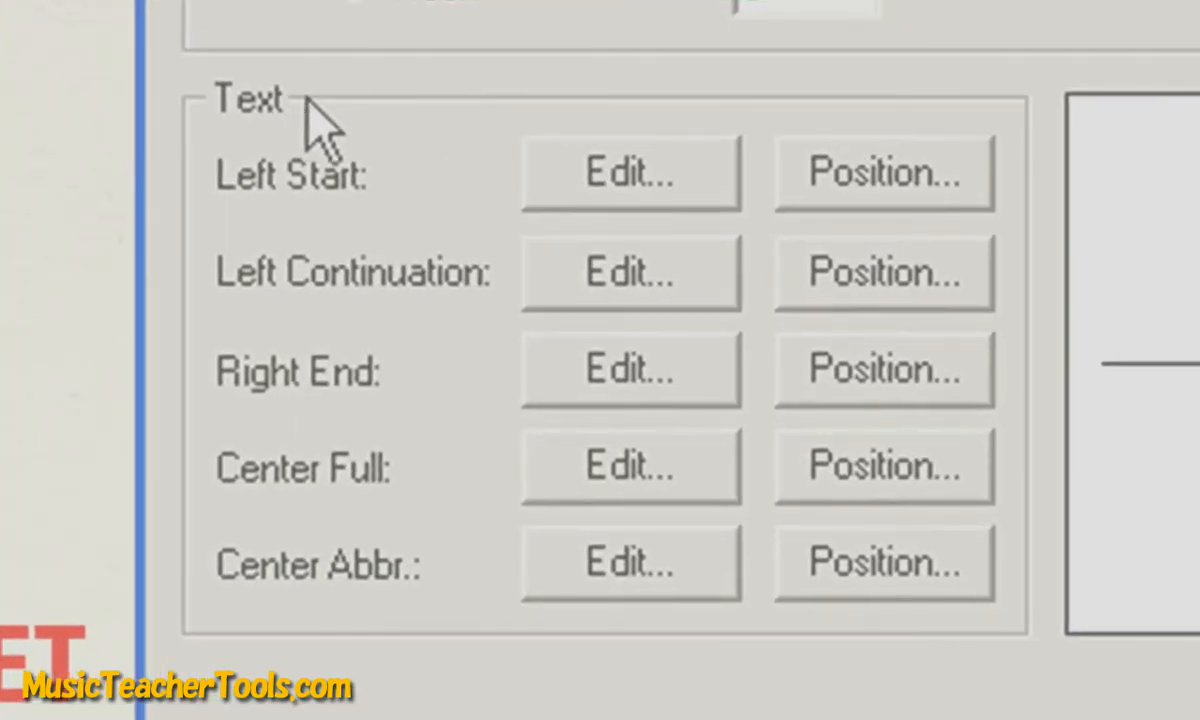
mouse_move(236, 540)
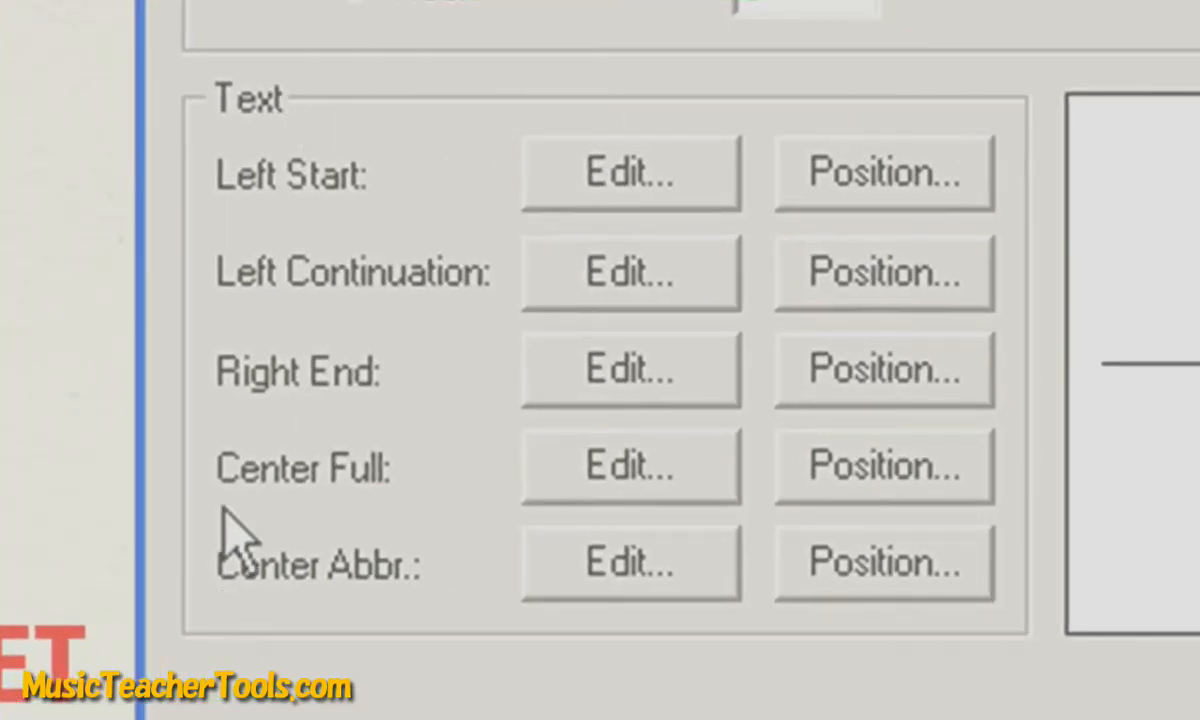
mouse_move(610, 500)
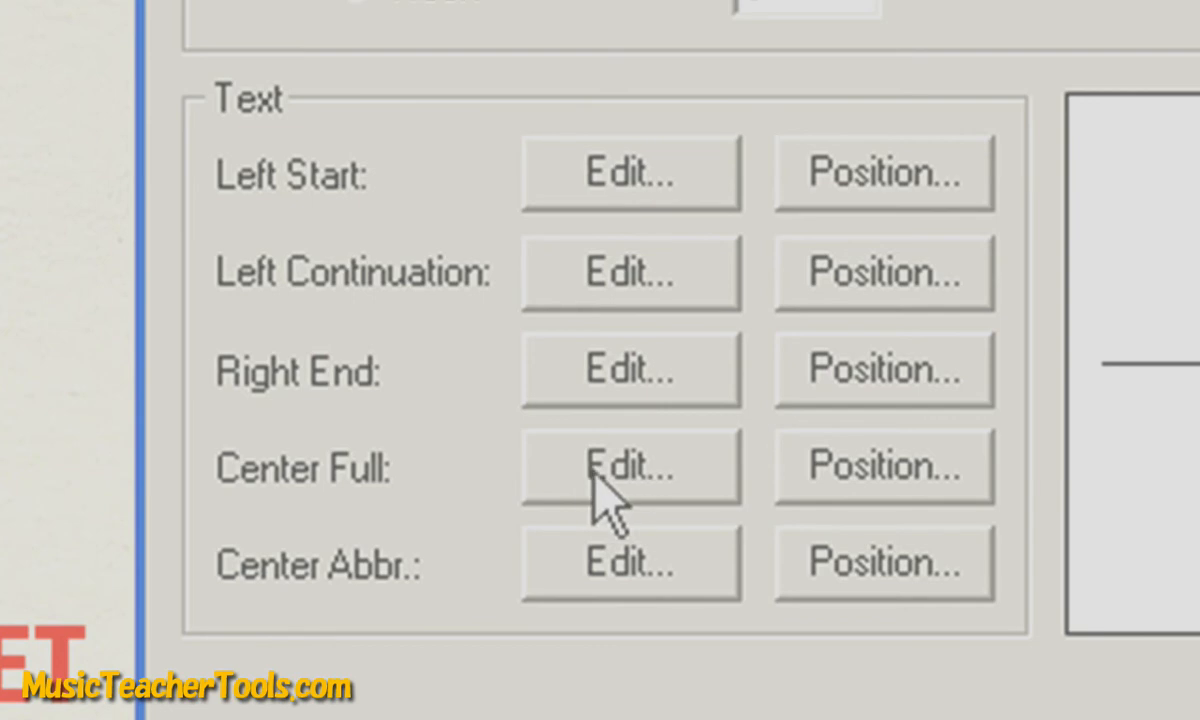
- Set the line's centre text font to Music Ed Clarinet at size 24
left_click(630, 468)
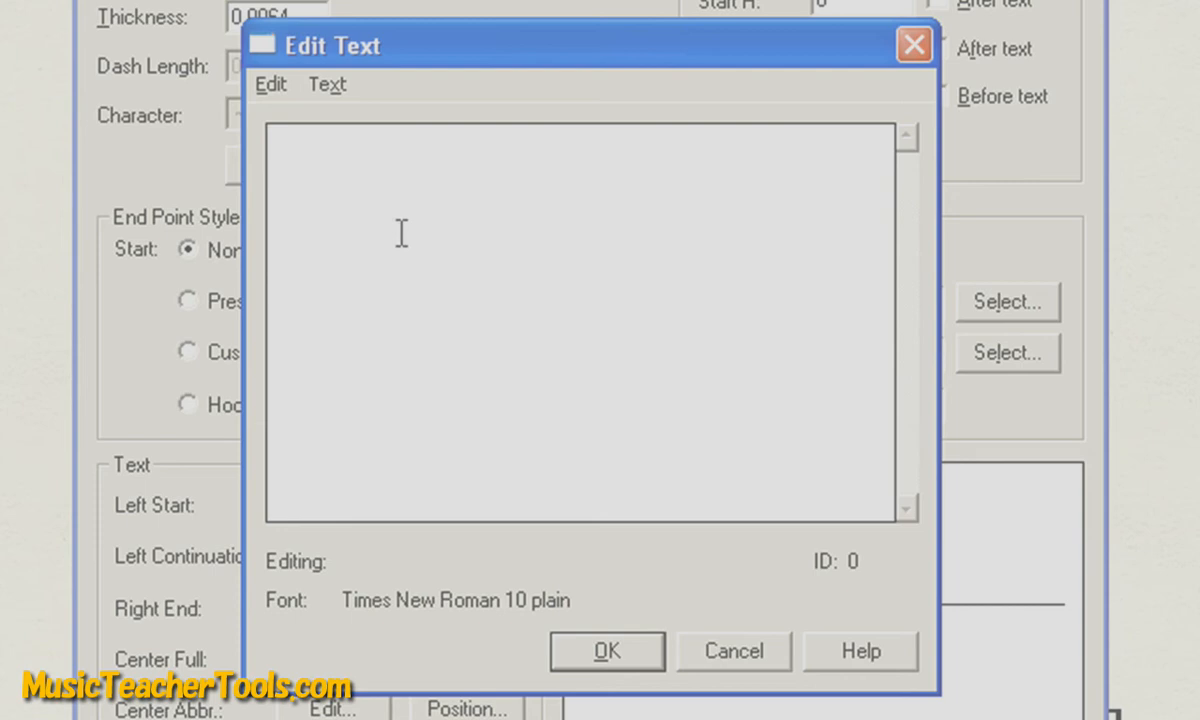
left_click(326, 84)
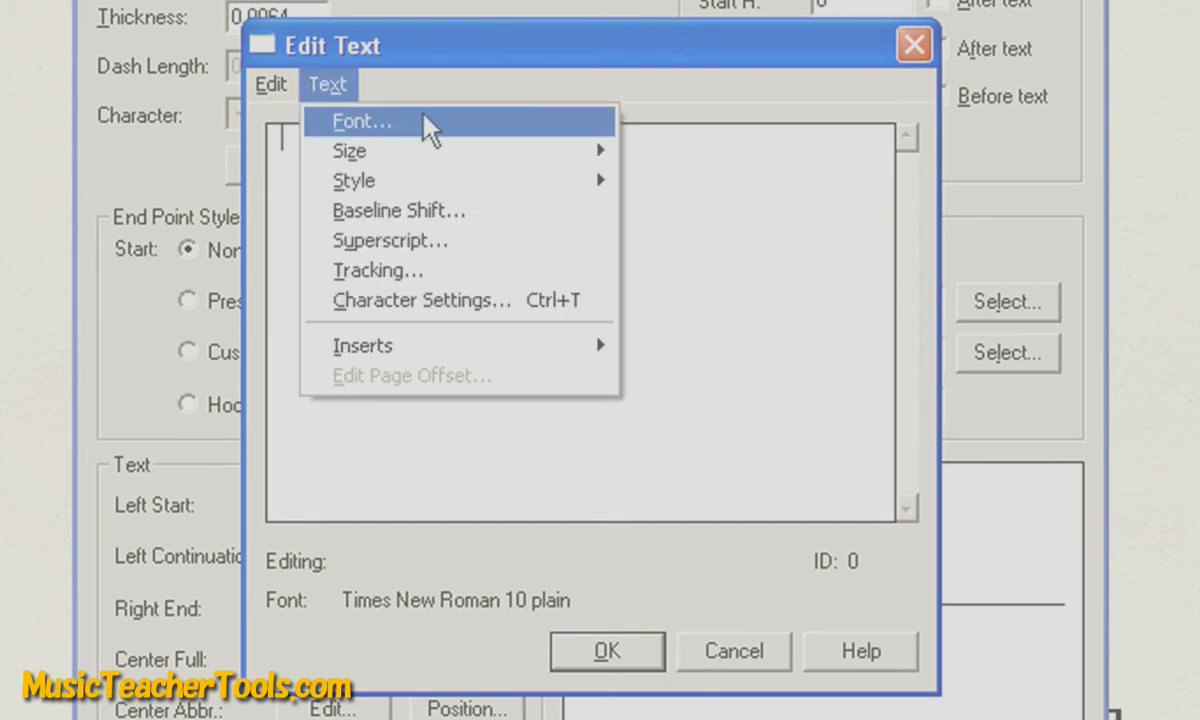
left_click(360, 122)
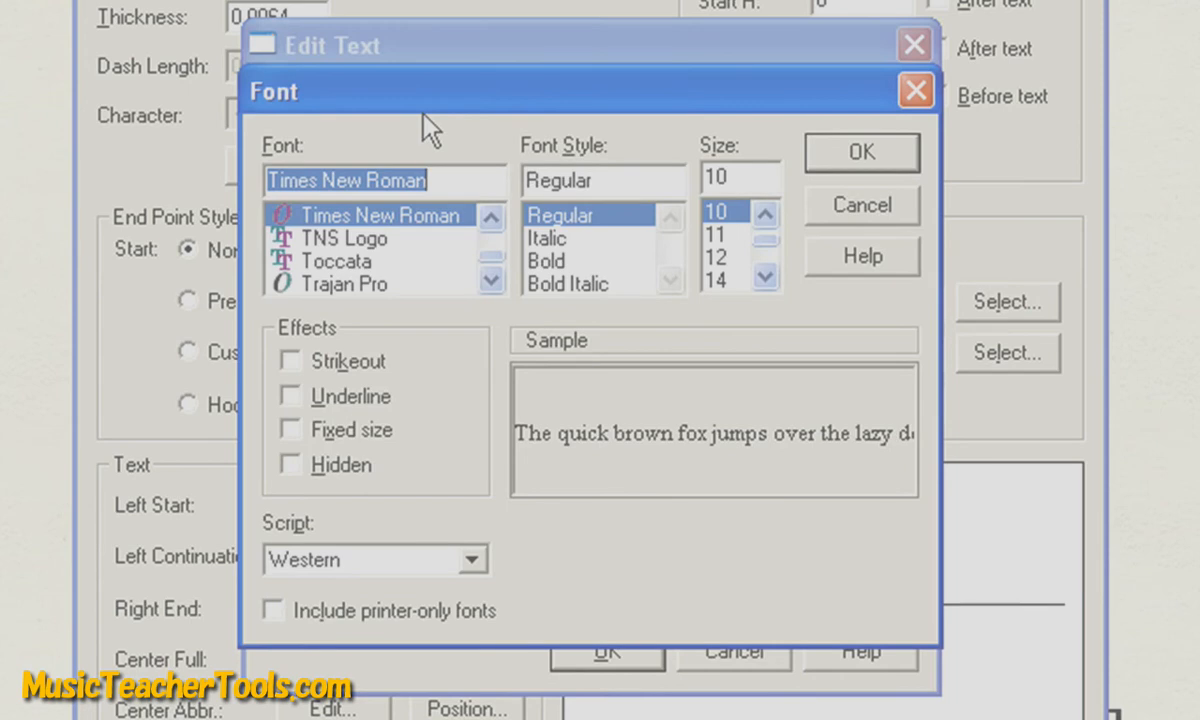
type("mu")
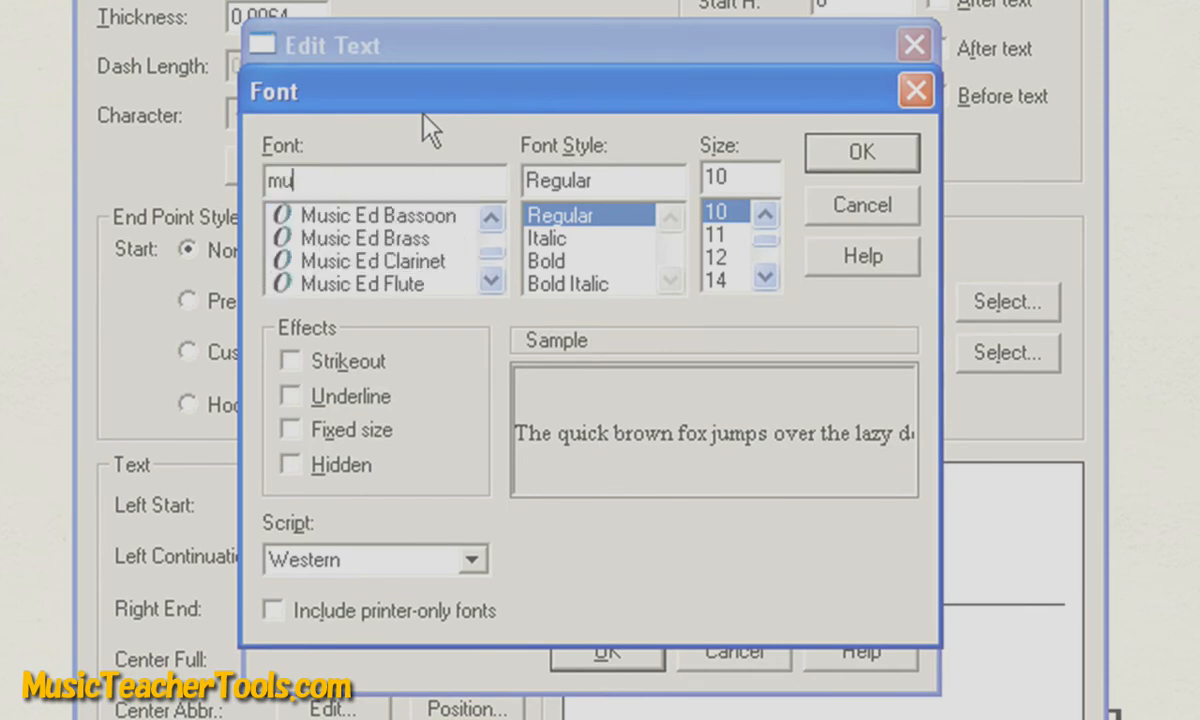
type("s")
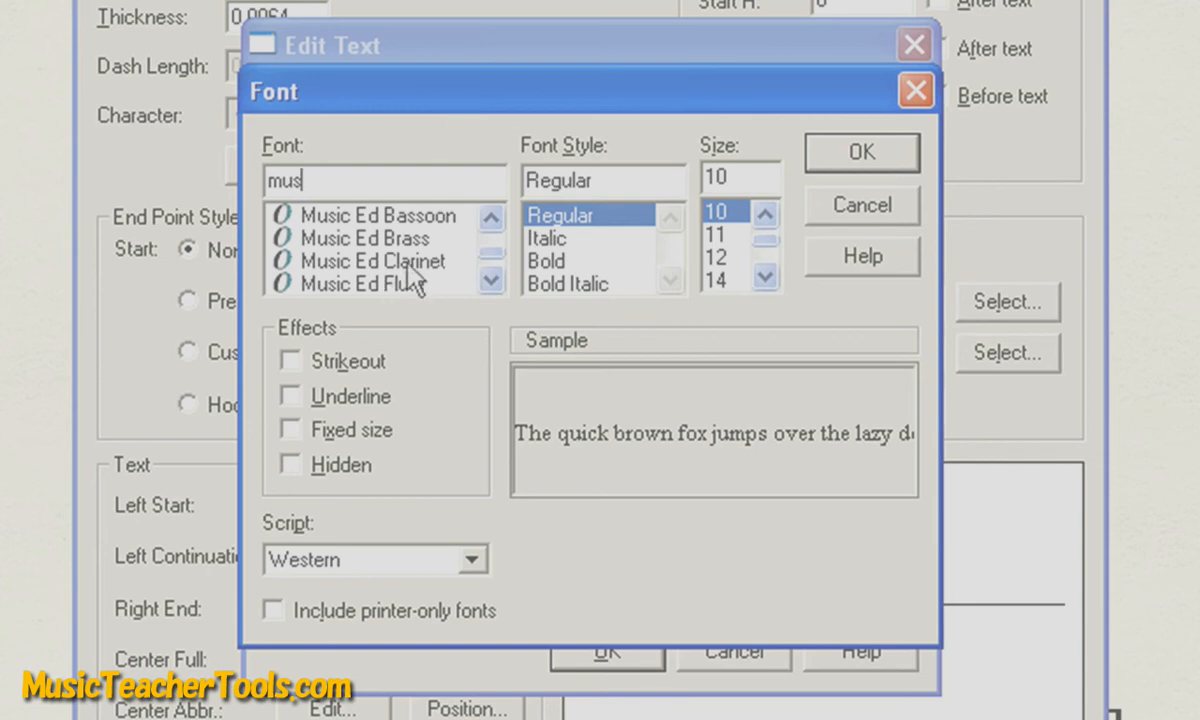
left_click(372, 260)
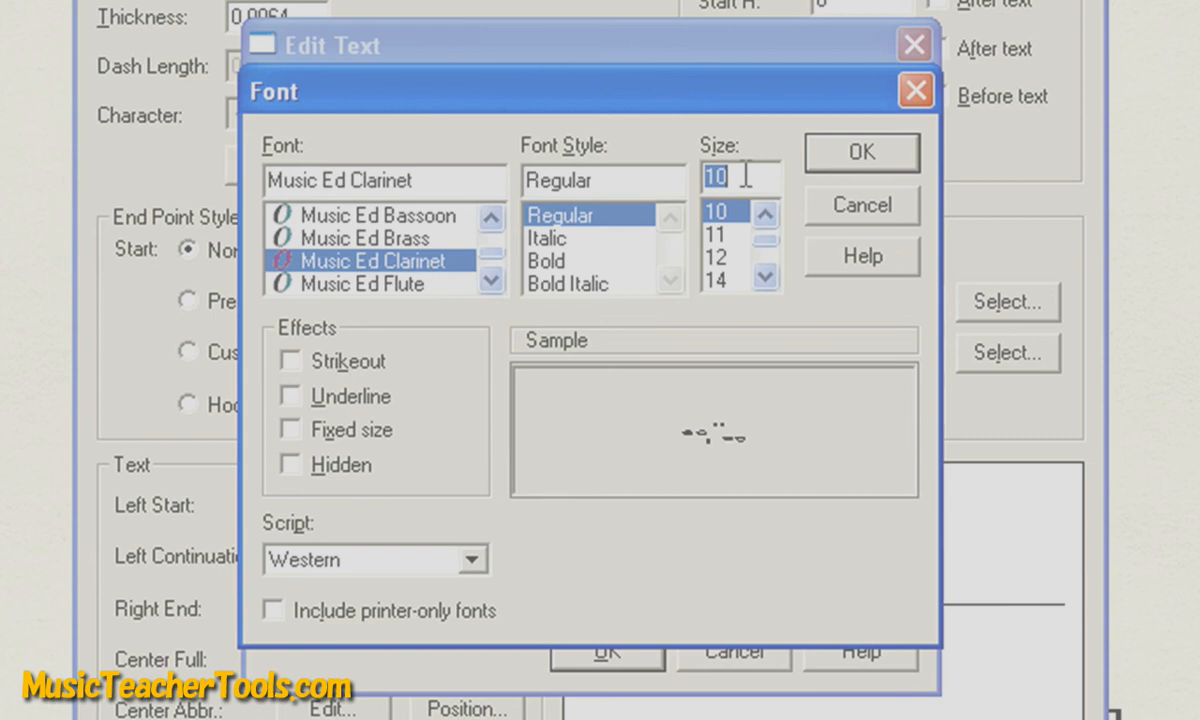
left_click(716, 212)
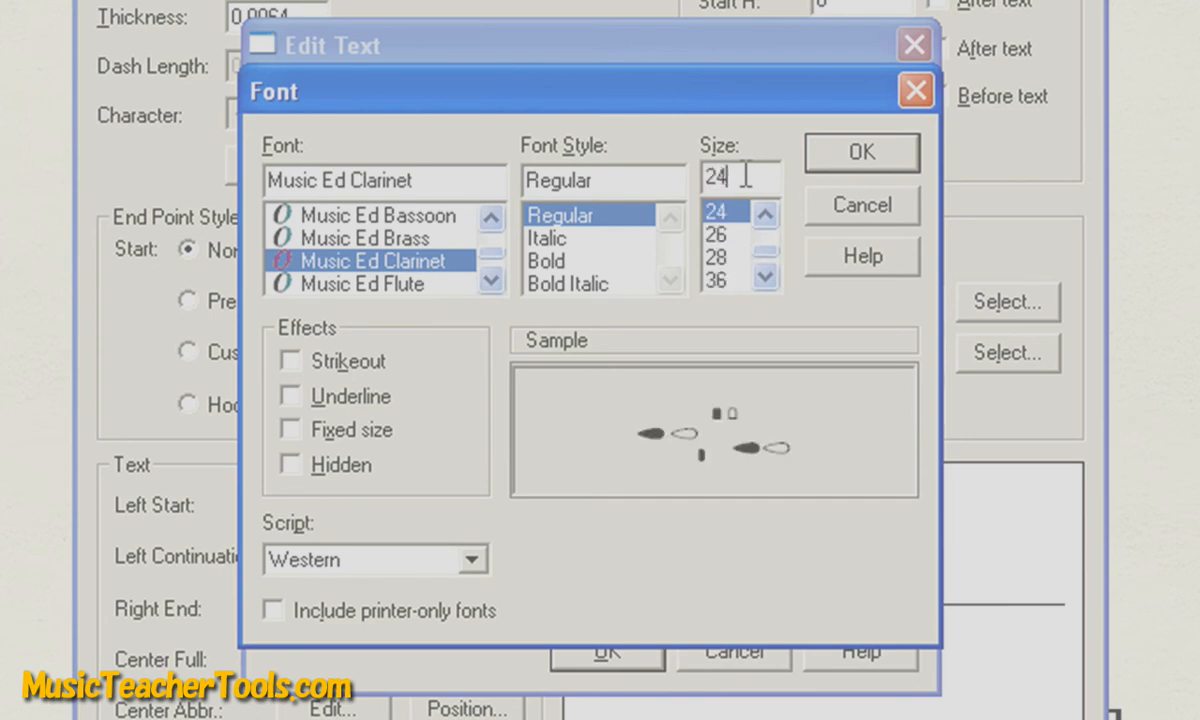
mouse_move(804, 204)
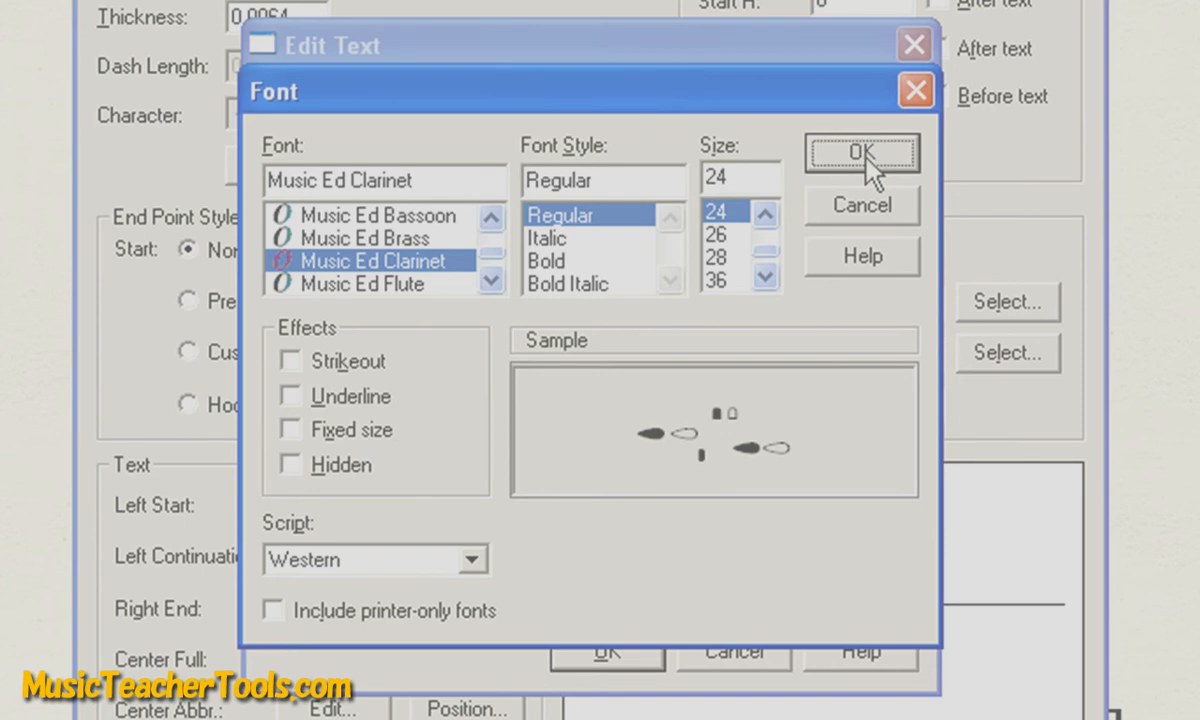
left_click(860, 152)
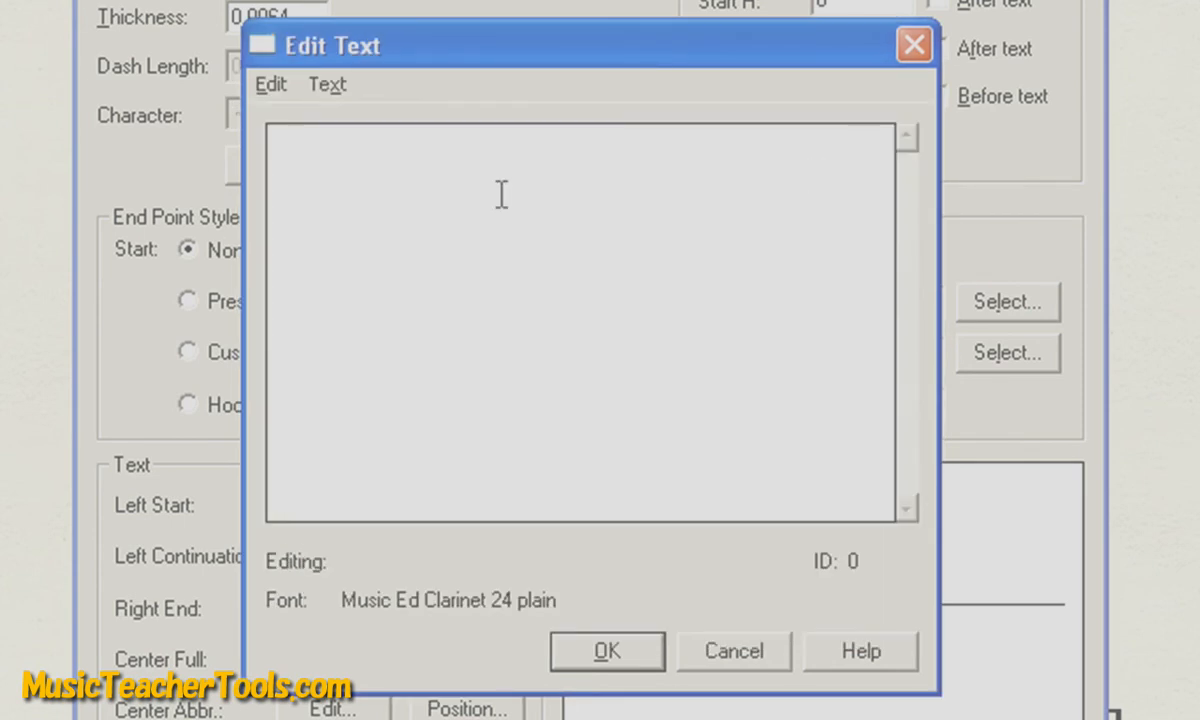
mouse_move(298, 632)
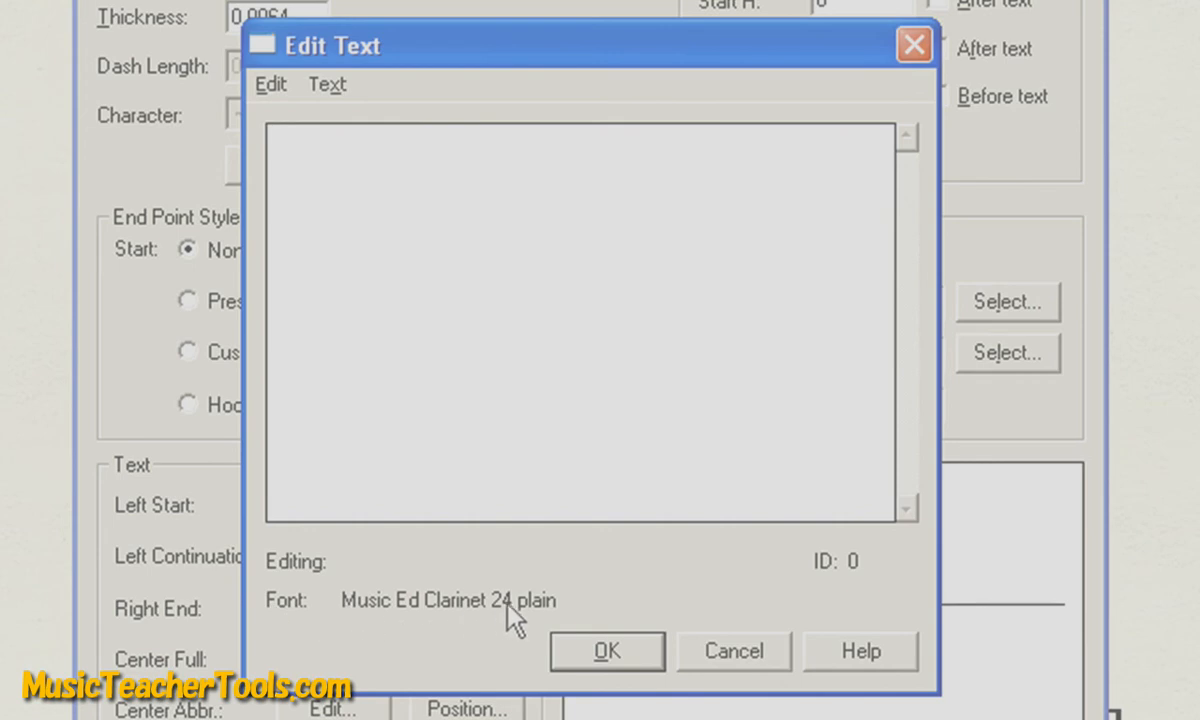
- Enter the clarinet fingering symbols 'oo' as the line's centre text
left_click(376, 168)
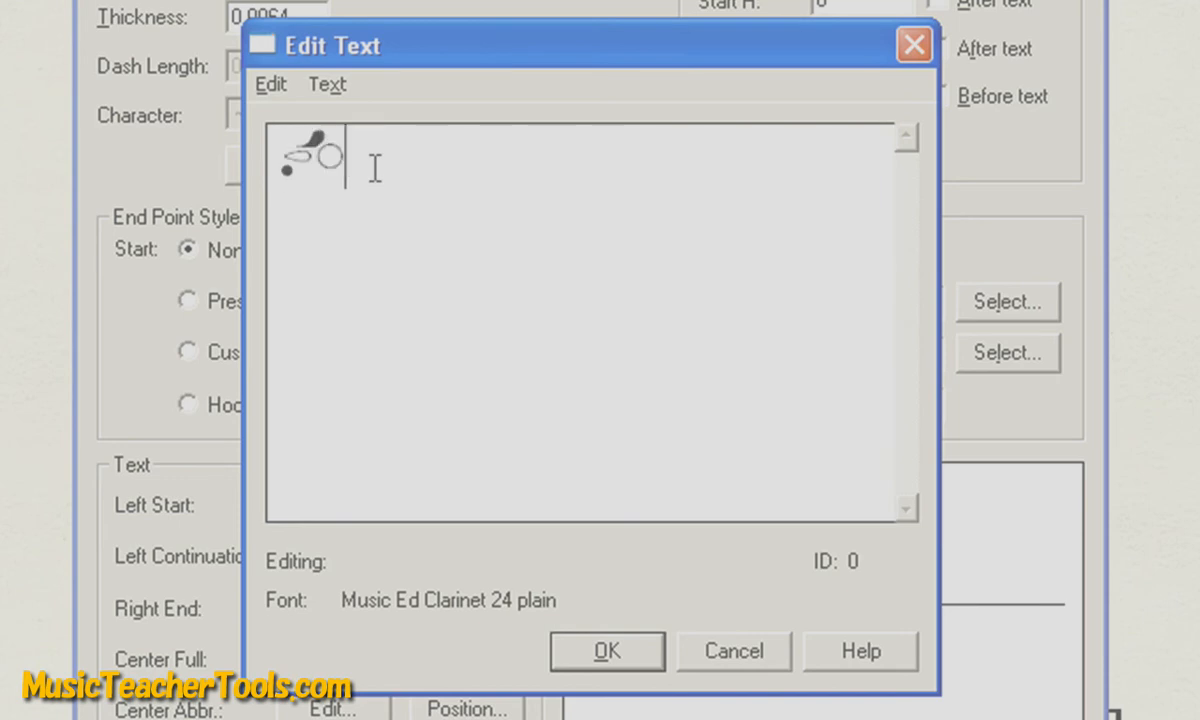
type("oo")
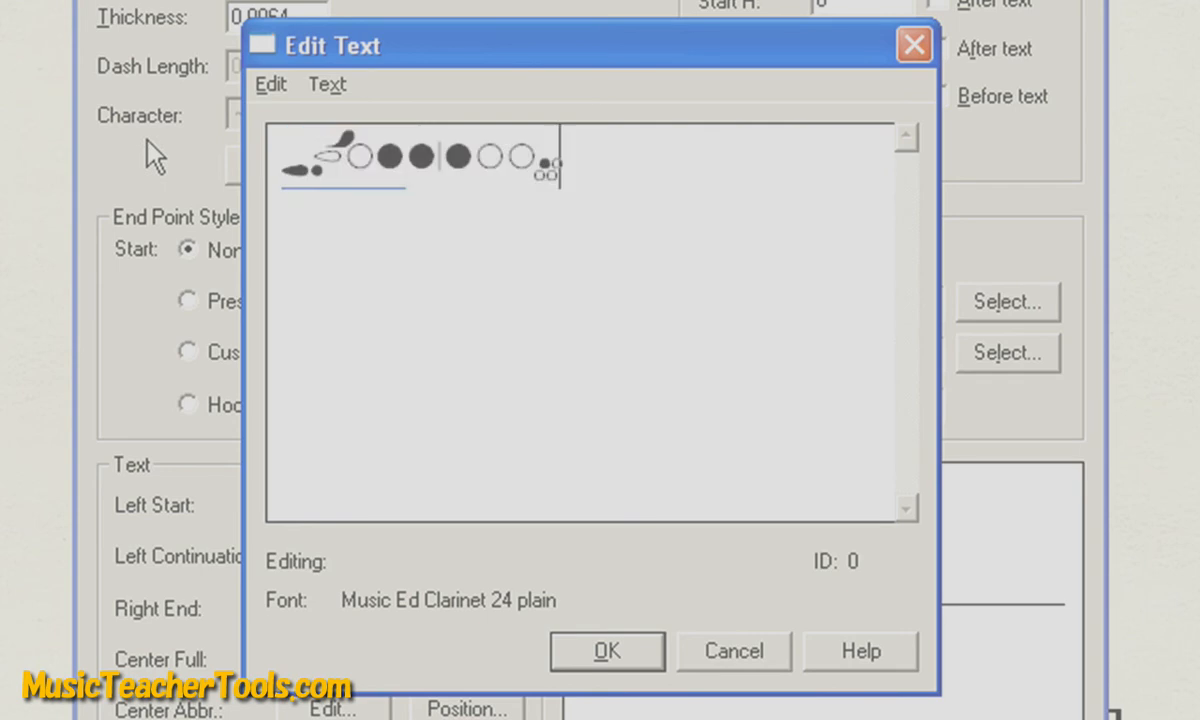
mouse_move(196, 162)
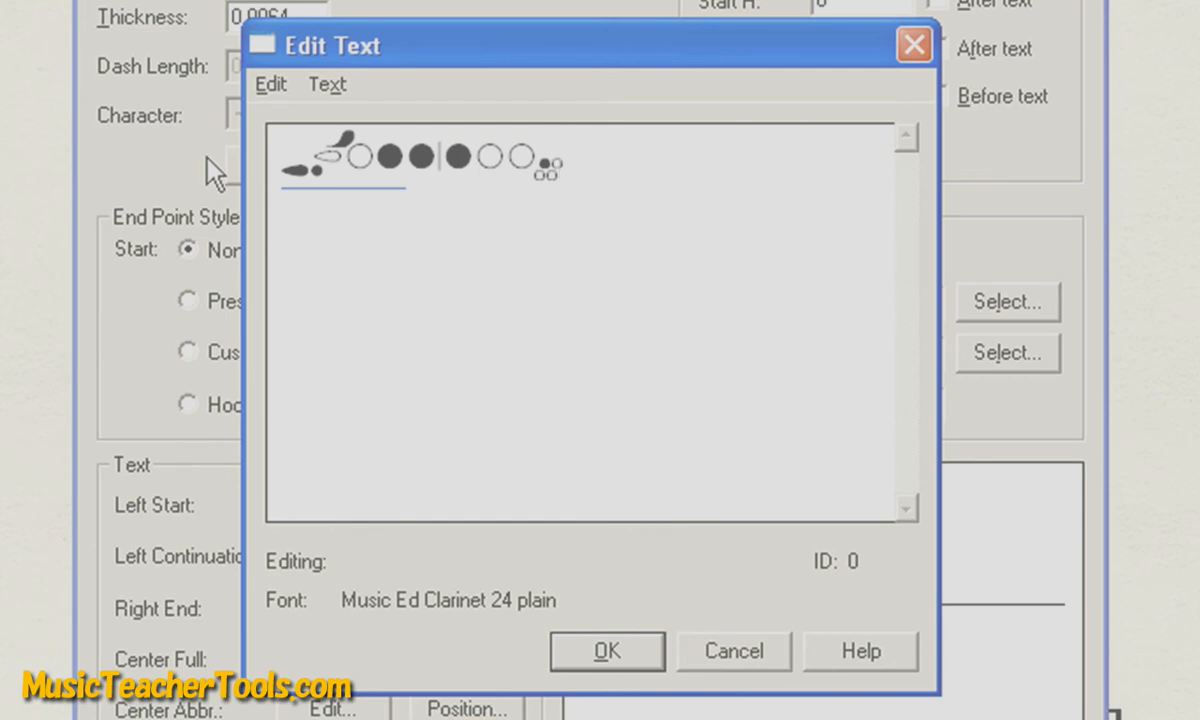
left_click(608, 650)
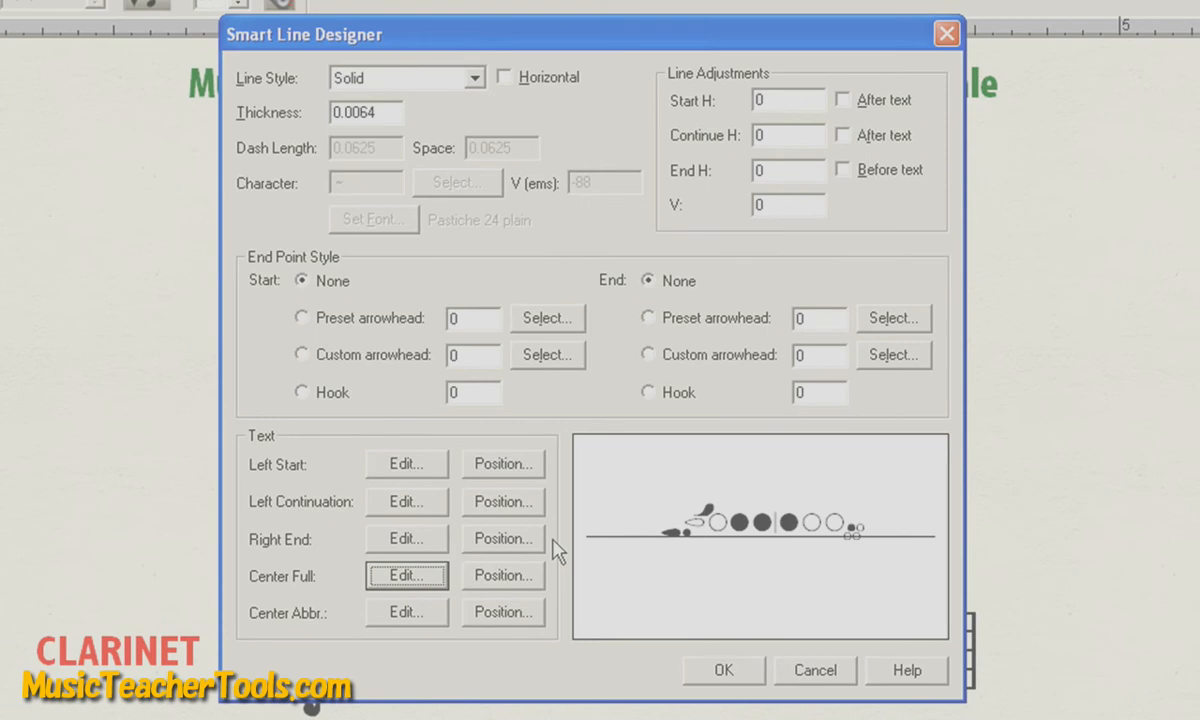
mouse_move(762, 520)
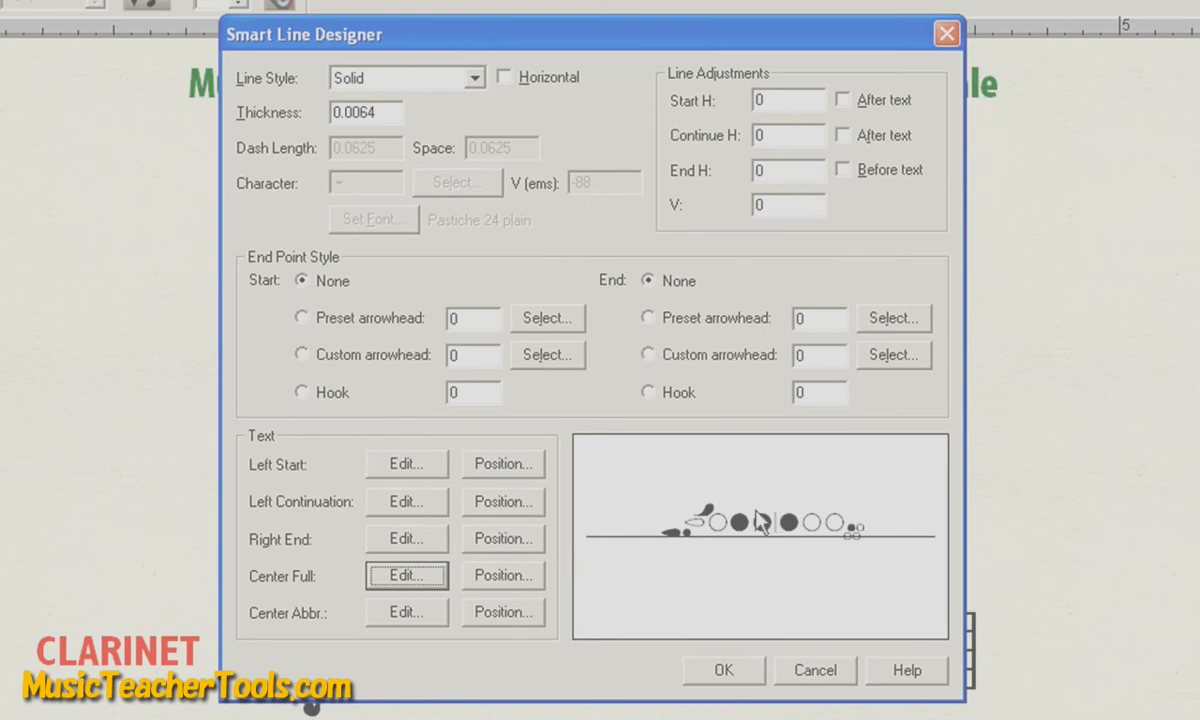
mouse_move(632, 556)
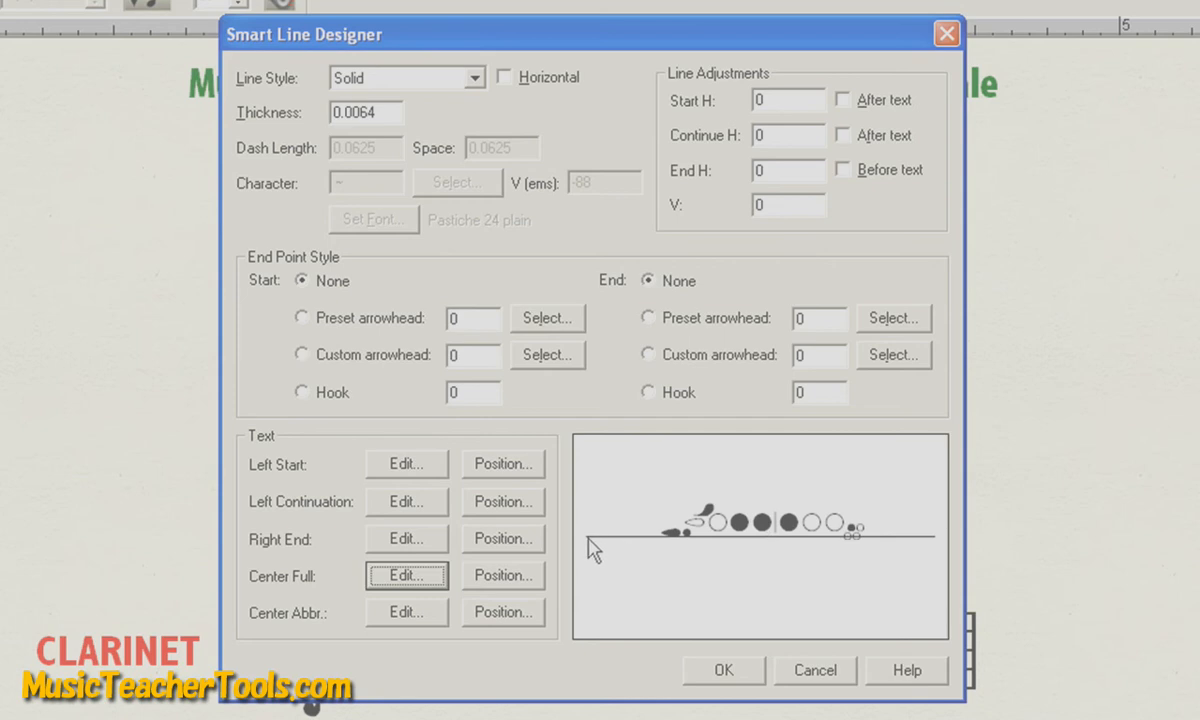
mouse_move(910, 550)
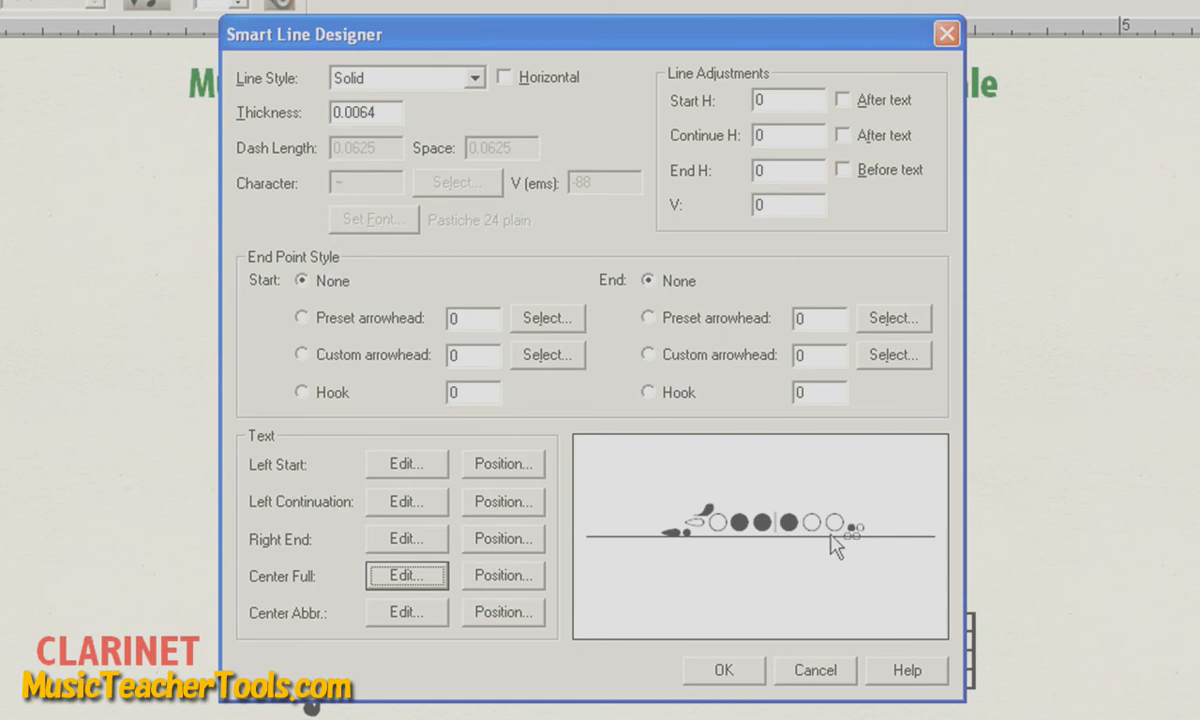
mouse_move(500, 584)
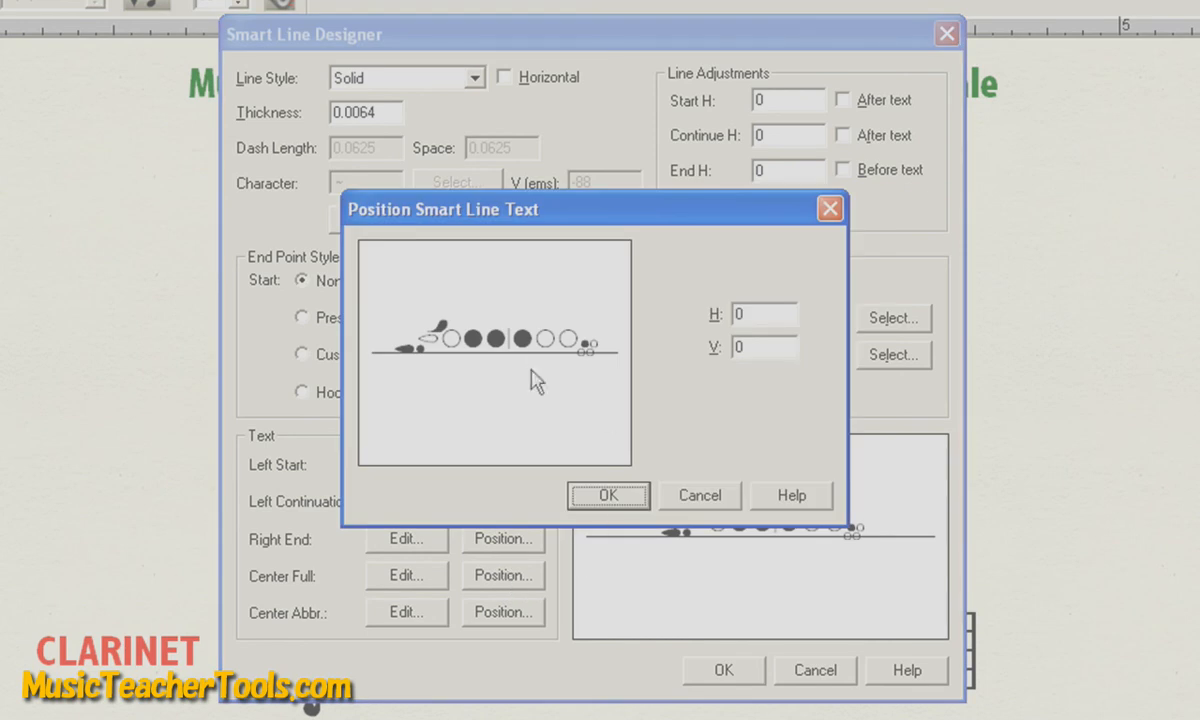
mouse_move(536, 356)
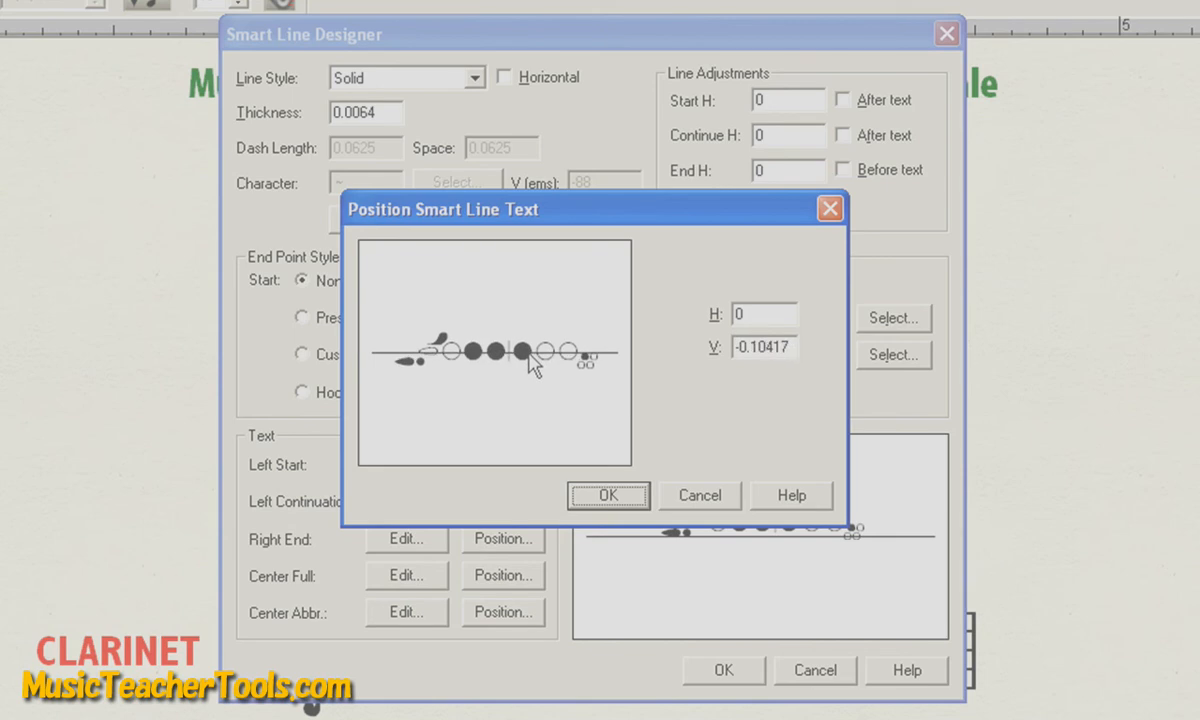
- Lower the fingering text so the line crosses its middle and confirm
left_click_drag(536, 362, 536, 368)
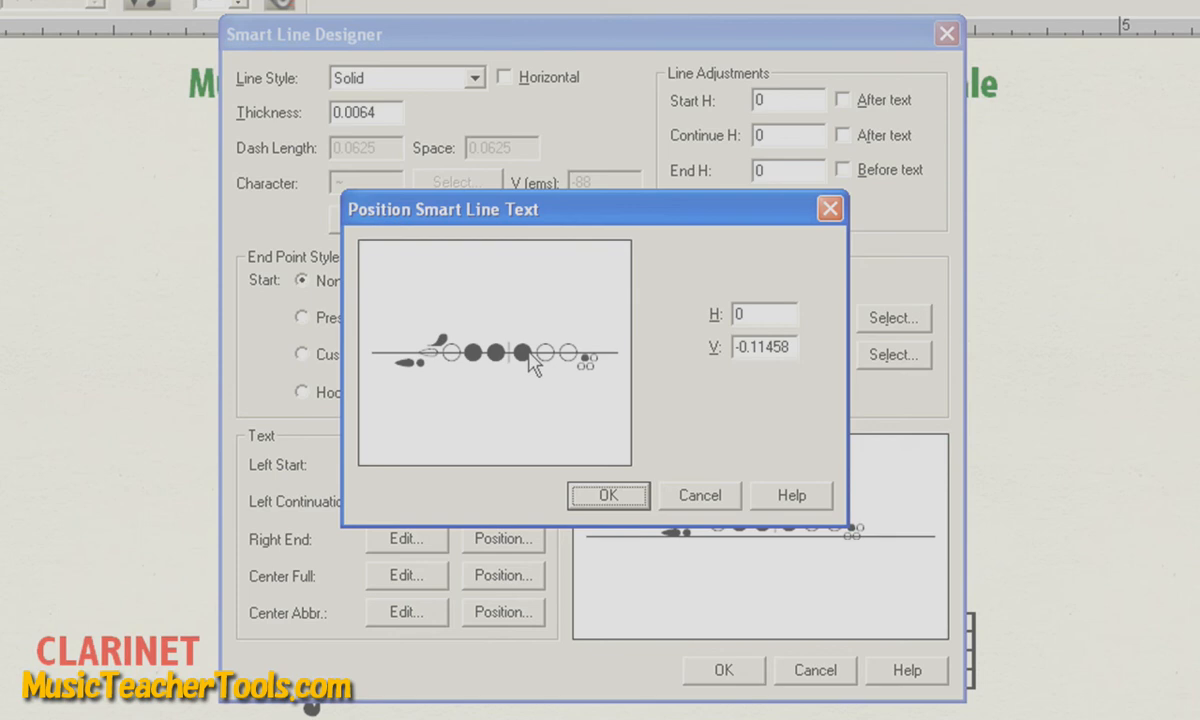
left_click(608, 496)
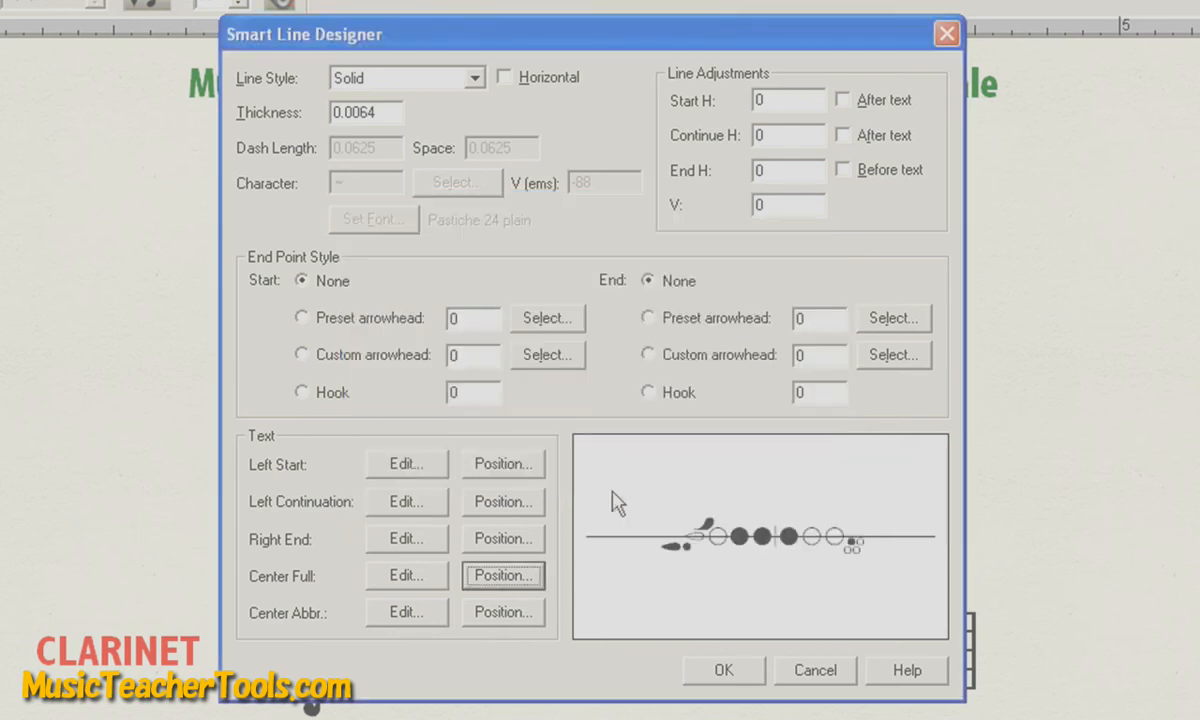
mouse_move(730, 660)
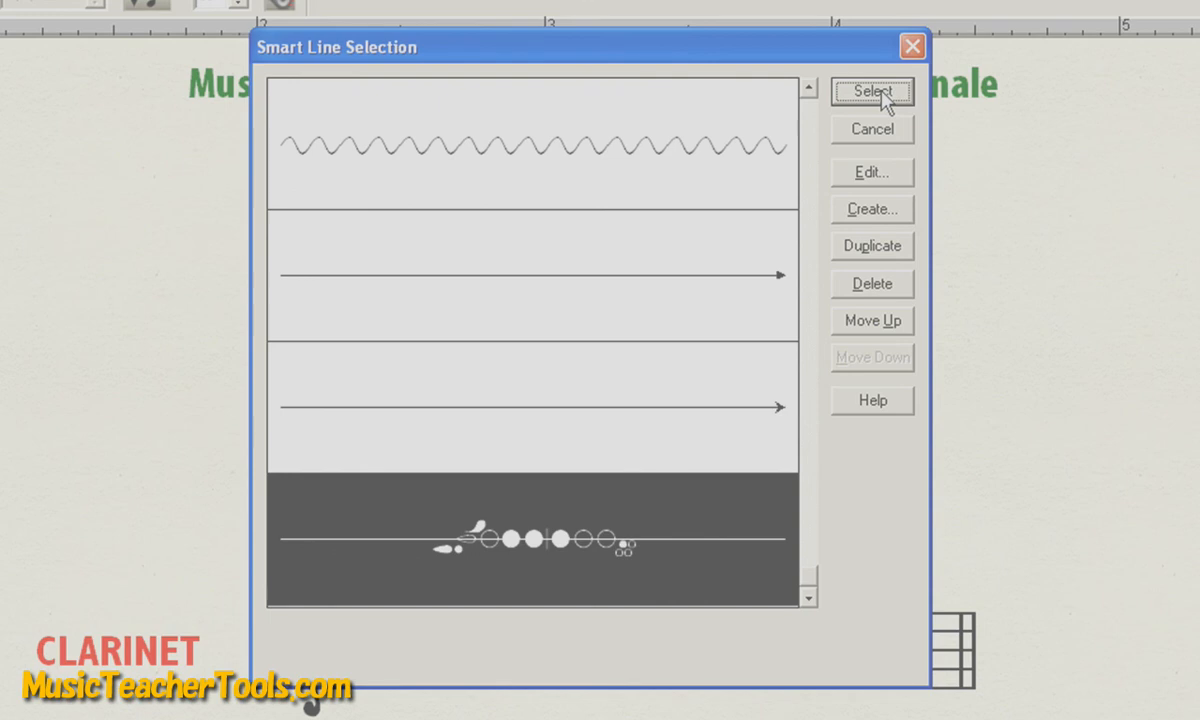
- Choose the new fingering line for drawing and return to the score
left_click(872, 90)
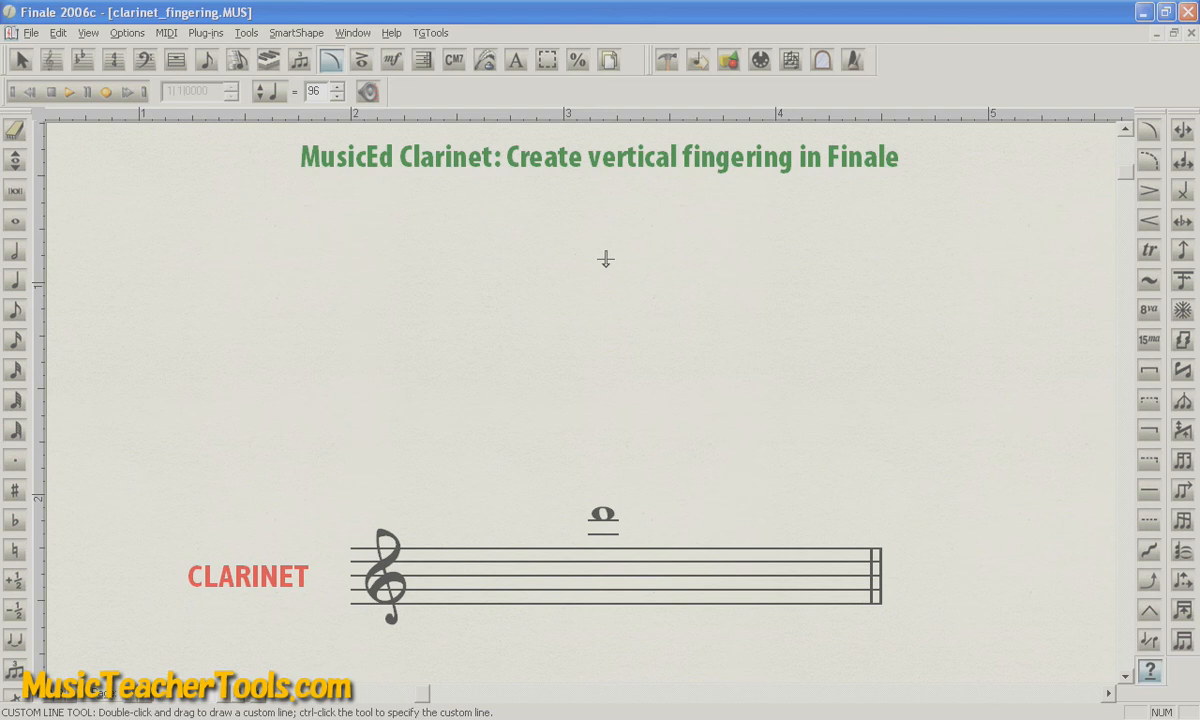
mouse_move(606, 260)
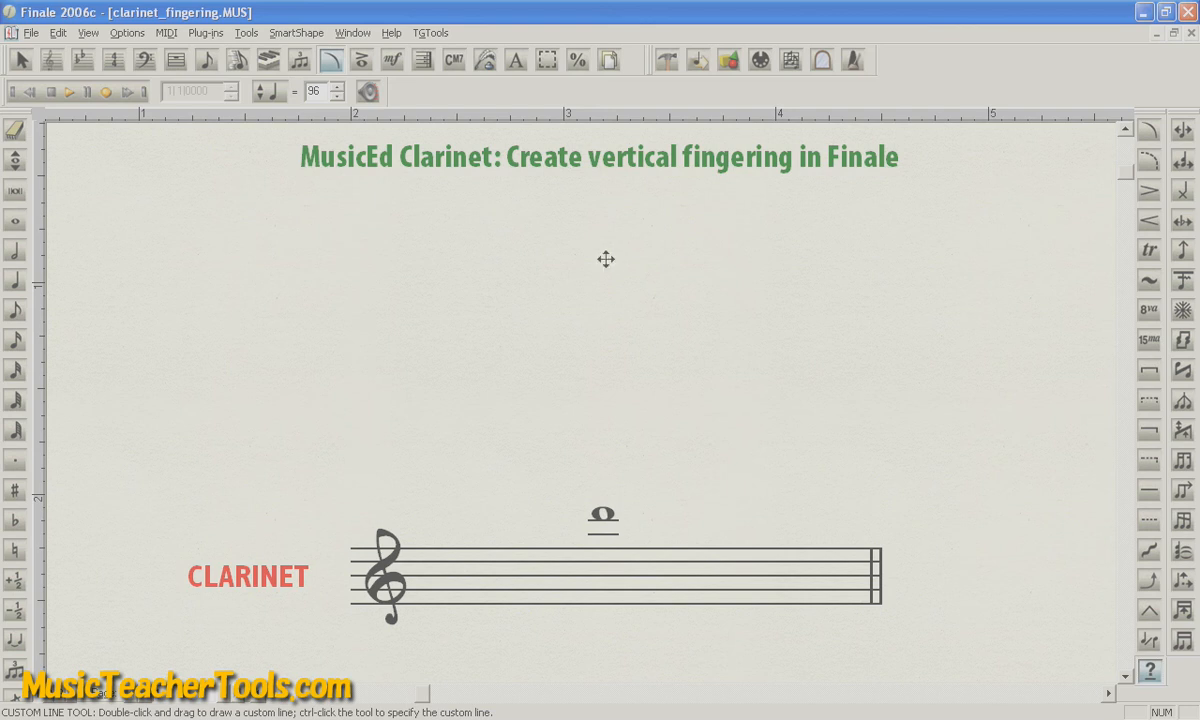
- Draw the fingering line vertically above the high D
left_click_drag(604, 260, 602, 384)
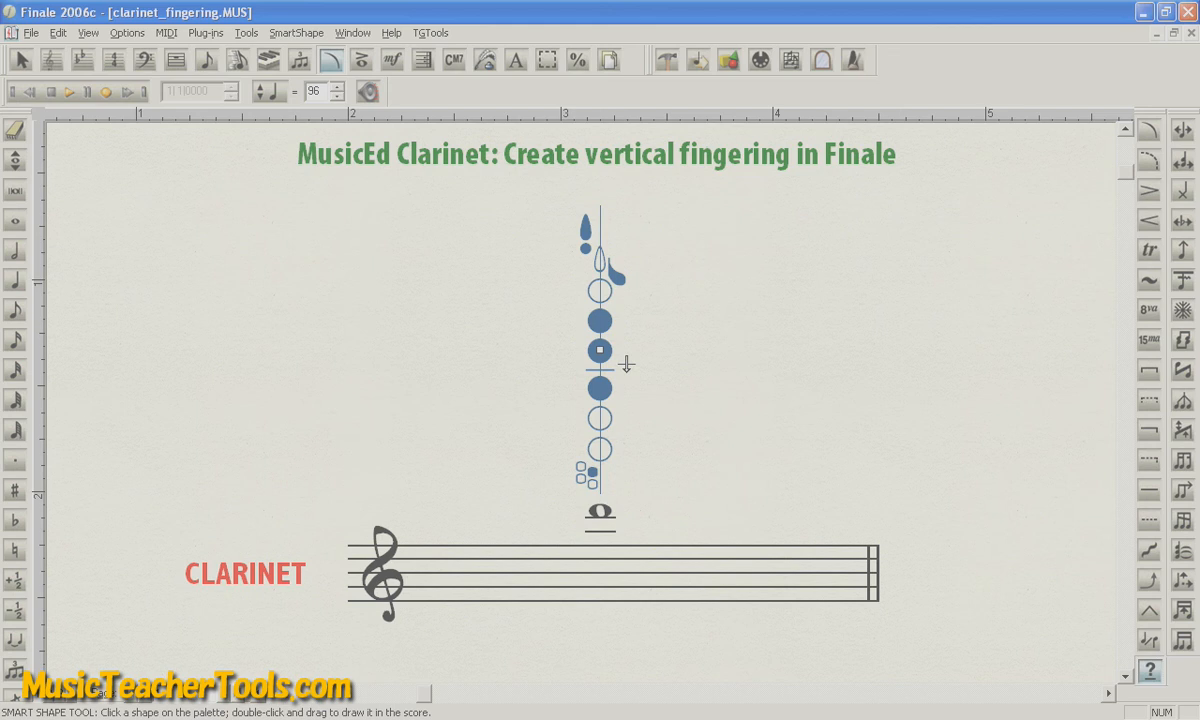
mouse_move(1044, 668)
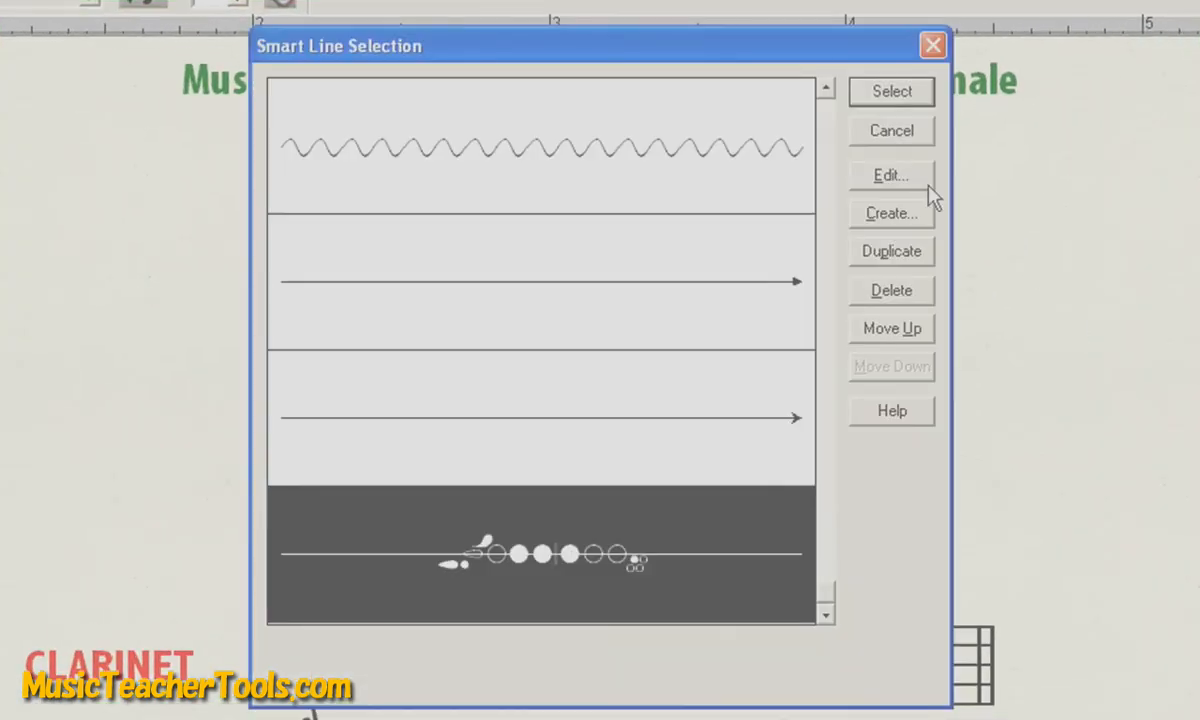
- Edit the fingering line to thickness 0 and re-select it for the score
left_click(888, 176)
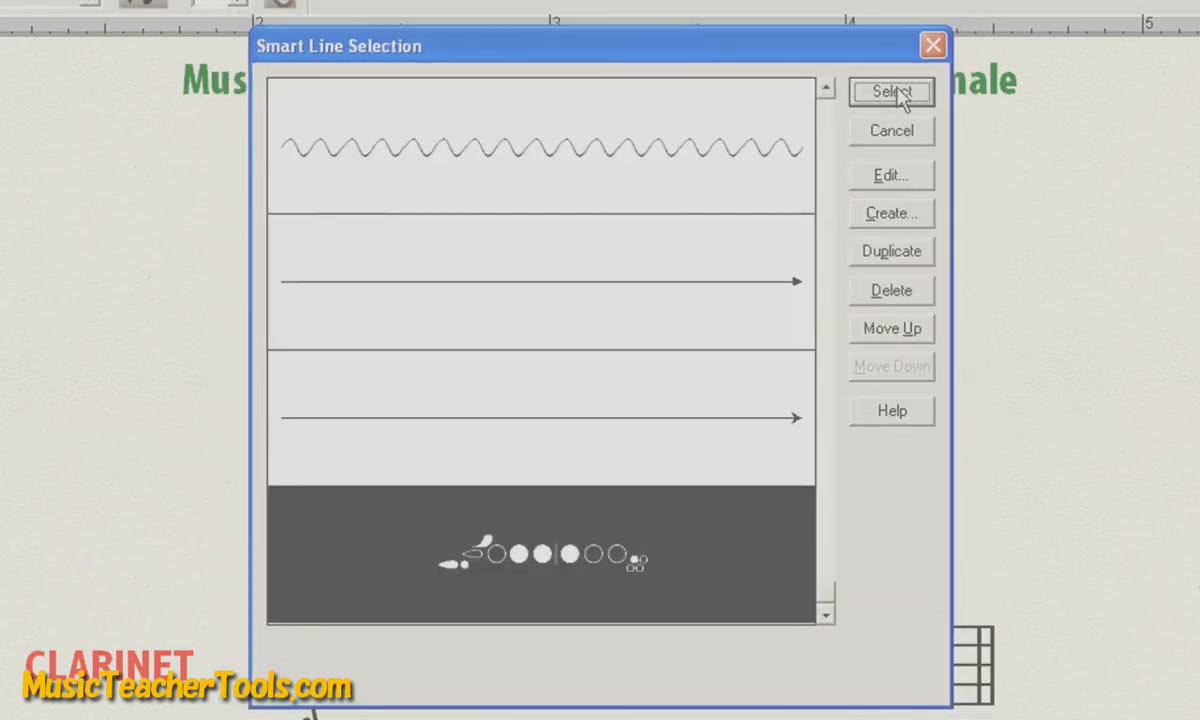
left_click(890, 92)
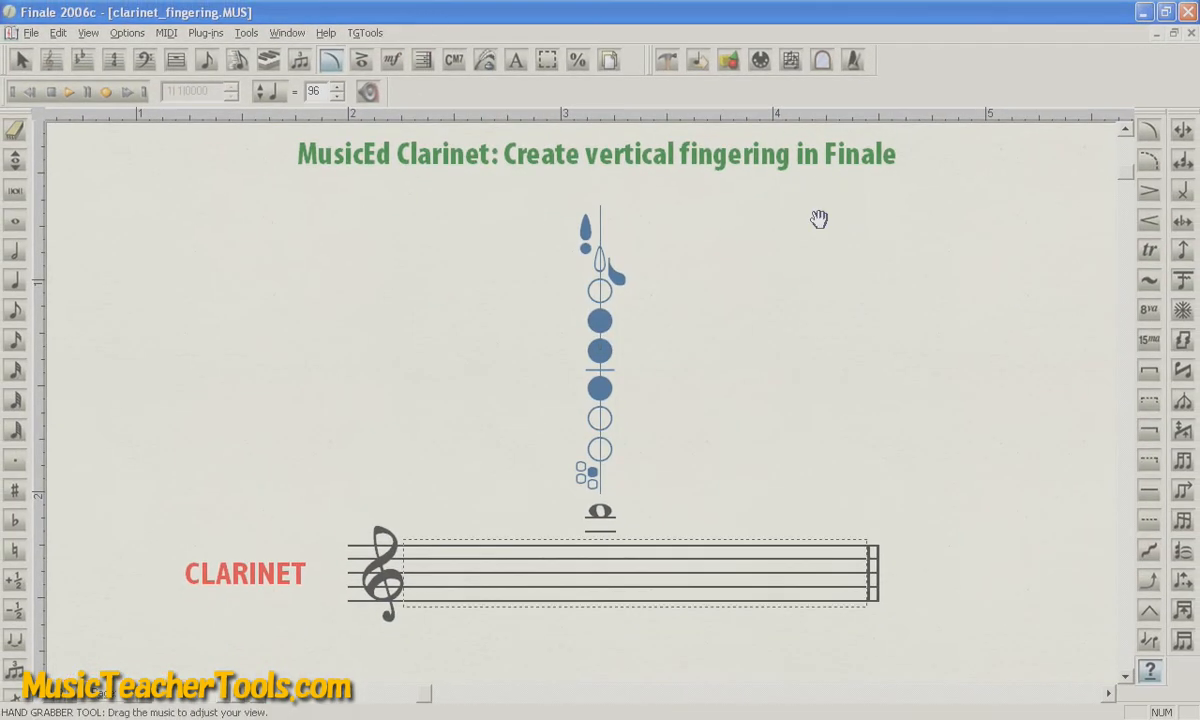